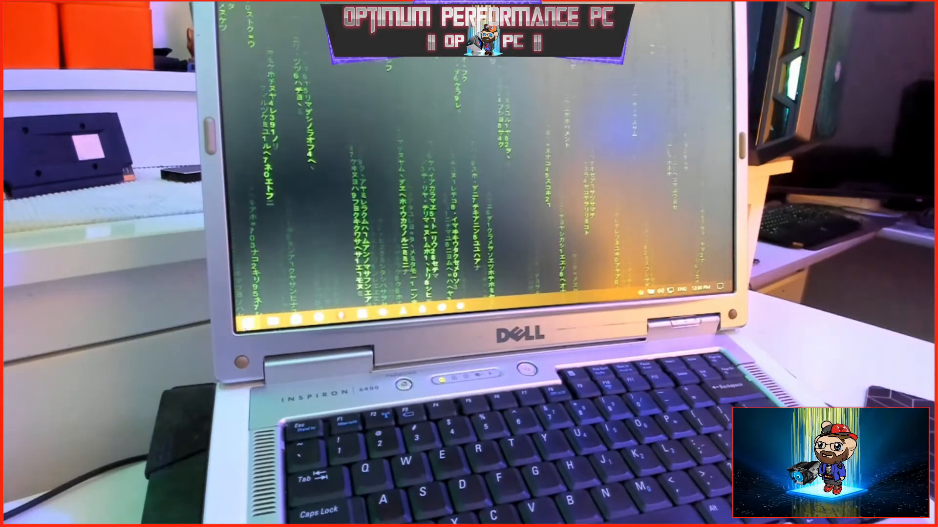
Launch the web browser on the Windows 10 laptop and bring up YouTube.
left_click(256, 315)
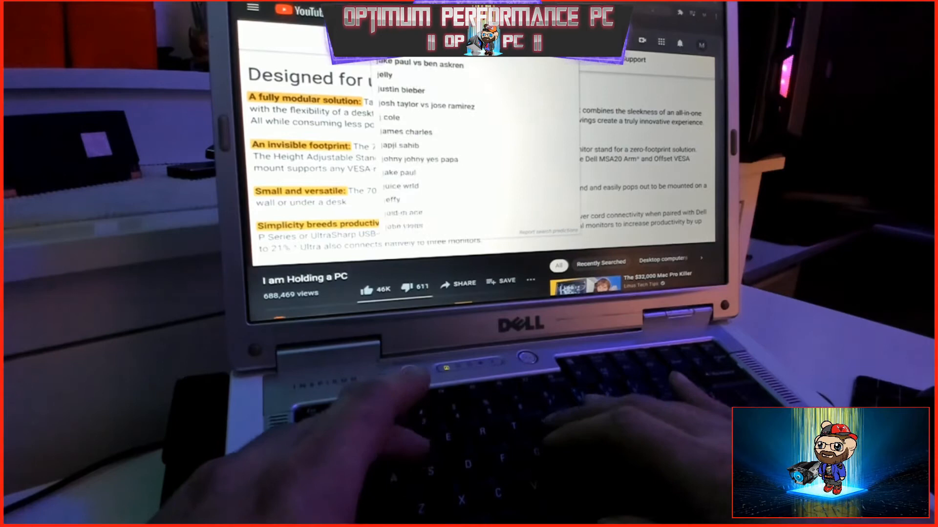
Search 'jayztwocents', play the HW News video, and open its settings menu.
type("jayztwocents")
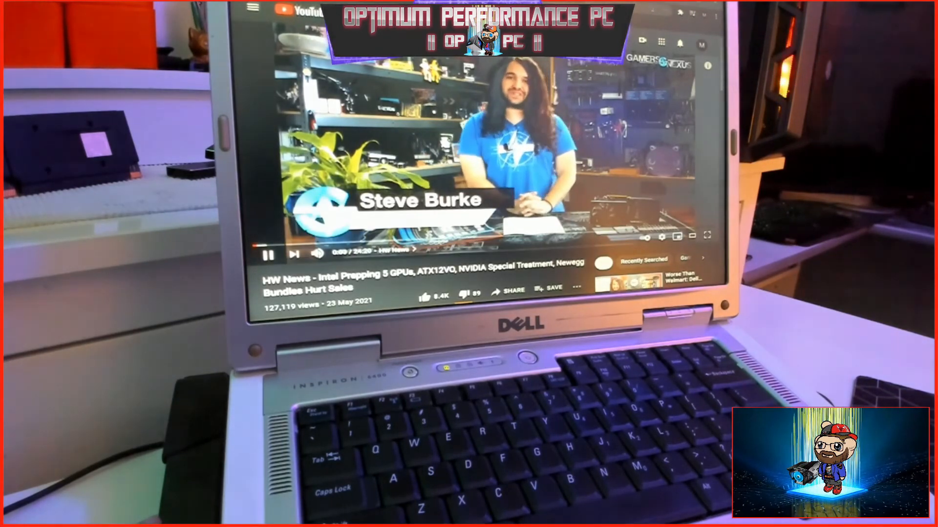
left_click(662, 237)
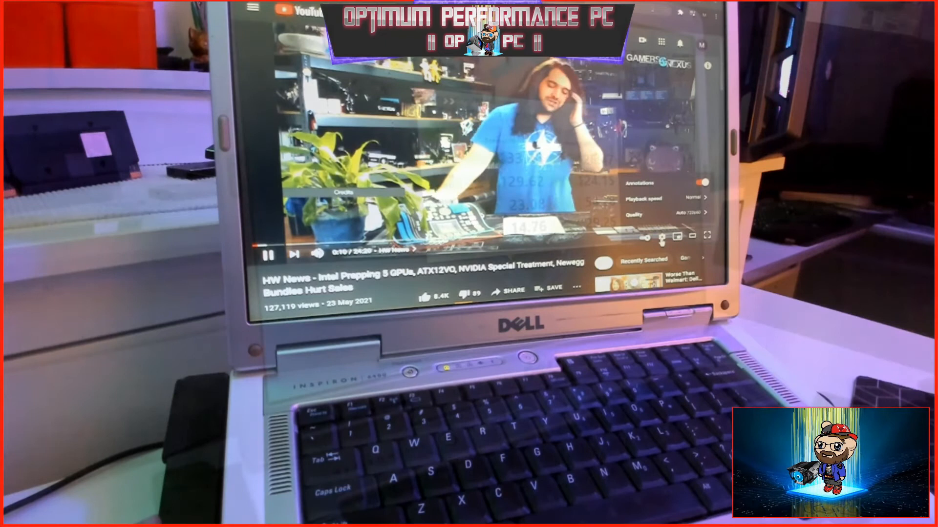